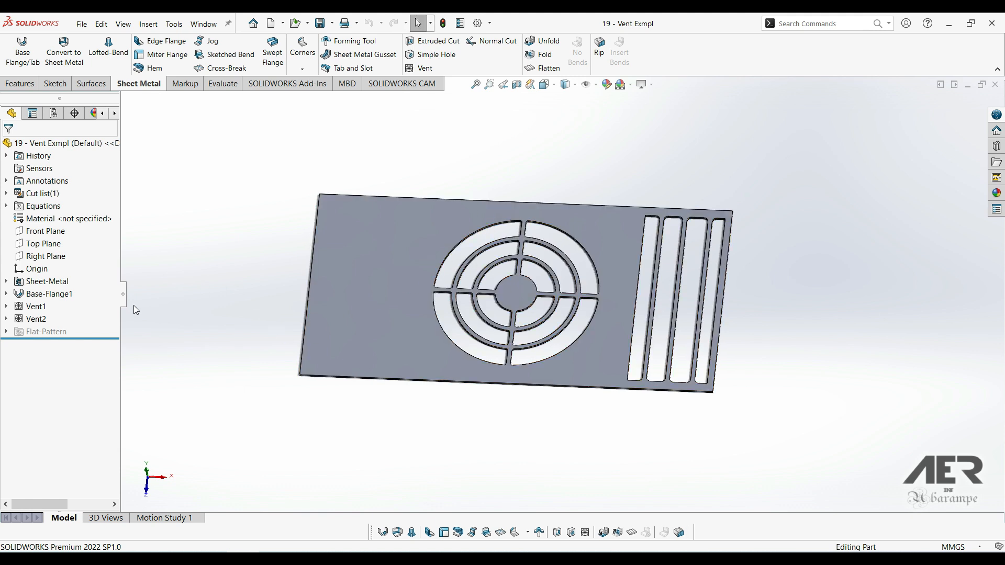
Step: Delete Vent1, Vent2 and their Sketch2 and Sketch3, confirming with Yes to All
click(35, 306)
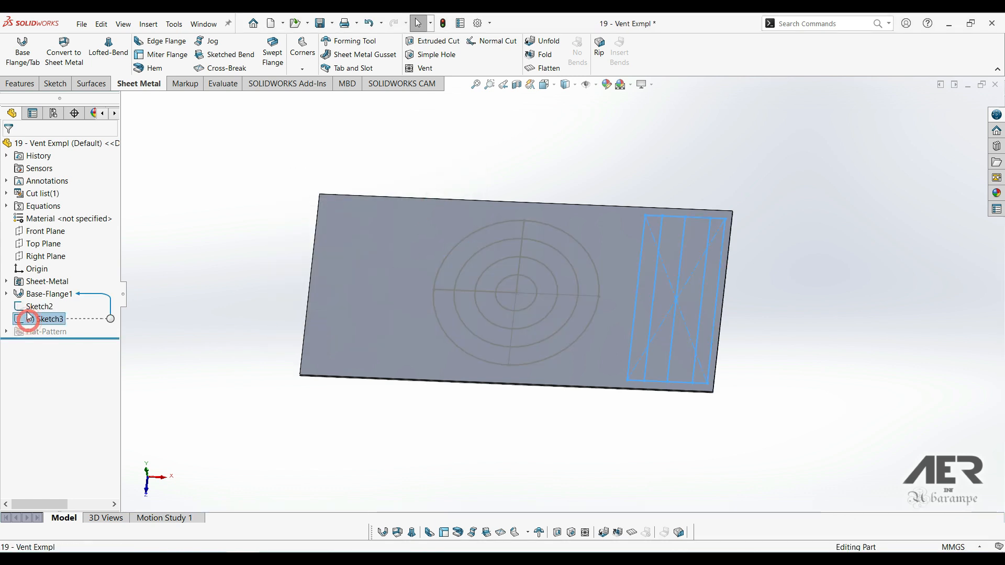
key(Delete)
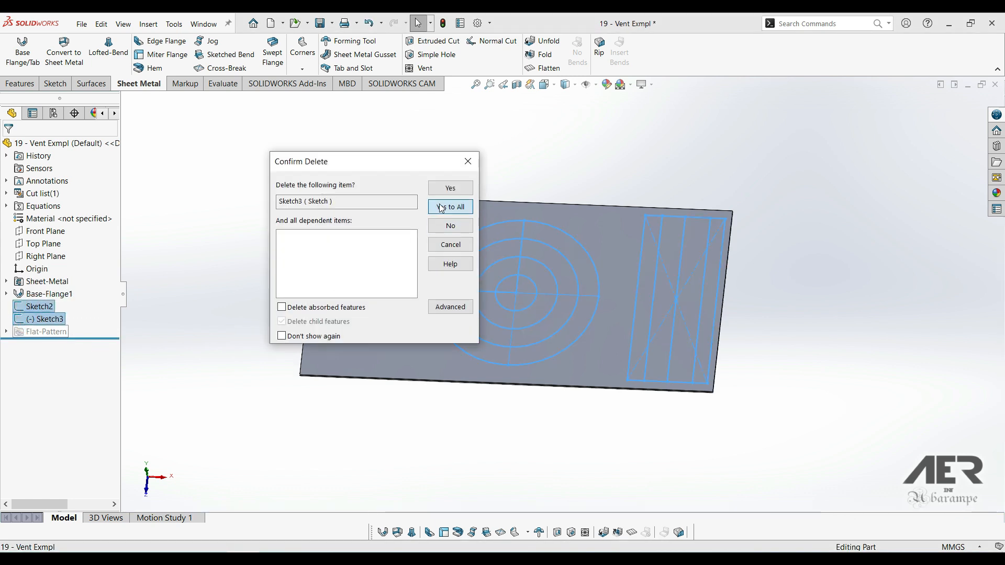
click(450, 206)
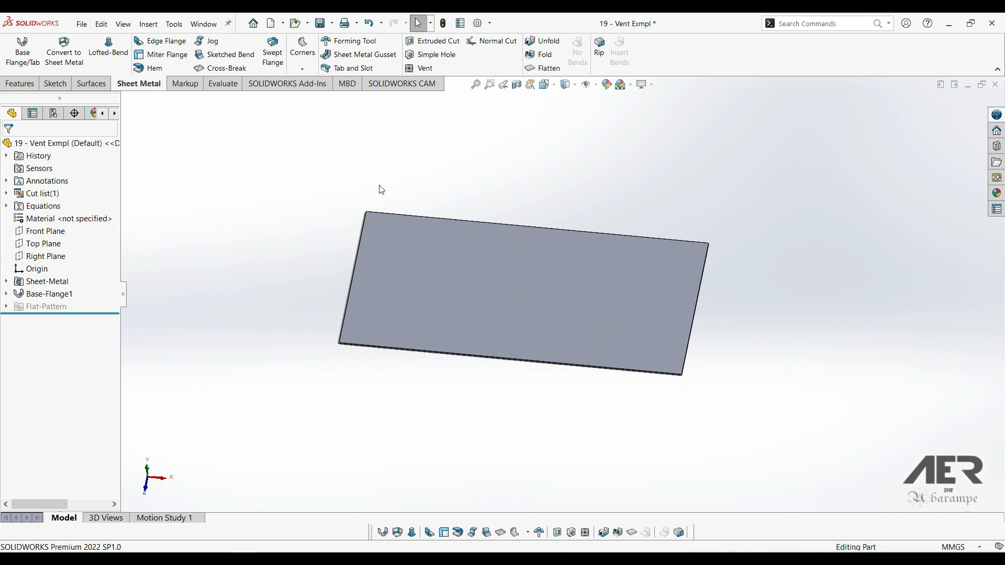
mouse_move(162, 40)
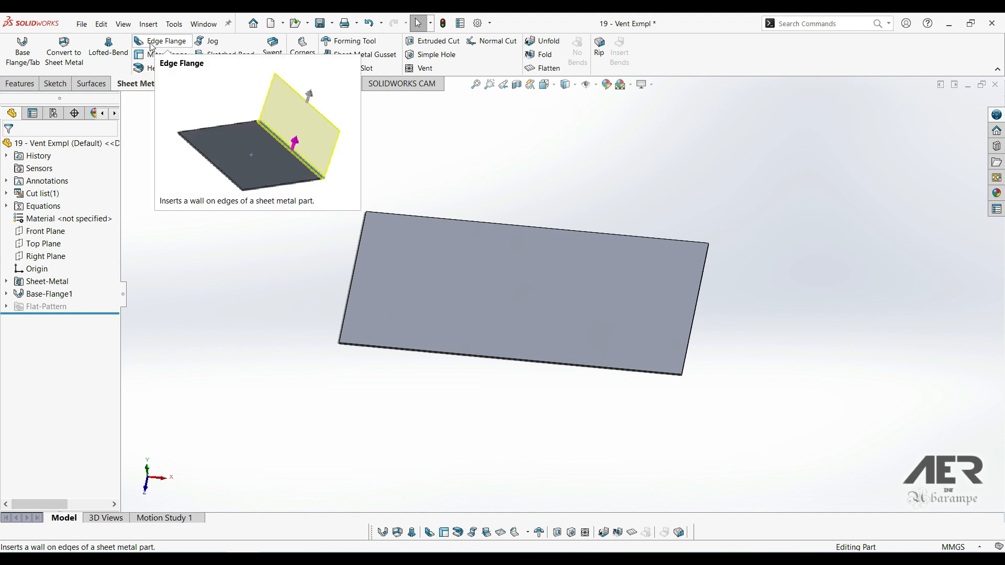
Step: Add a 90° edge flange along the plate edges and orbit to view the box
click(165, 41)
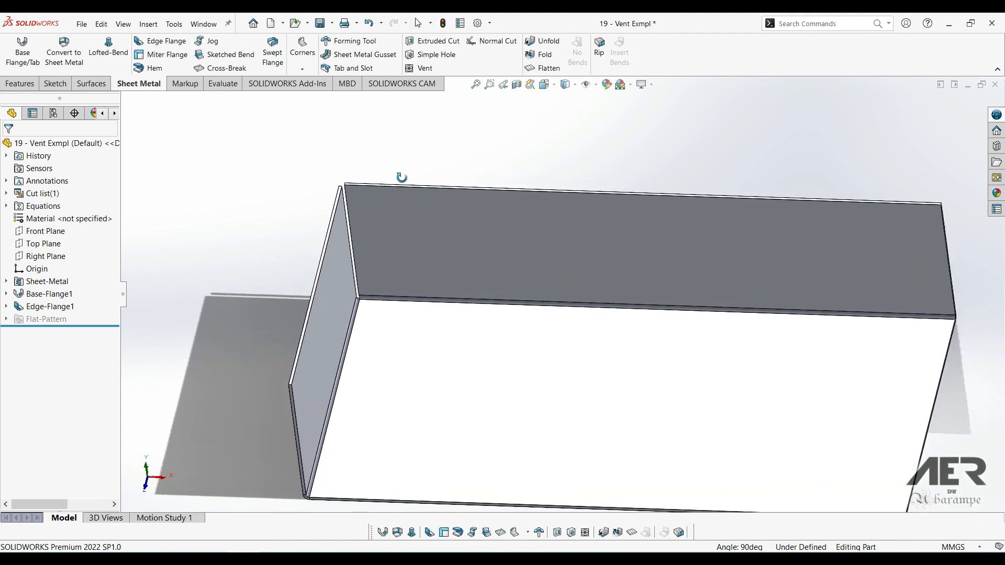
drag(402, 176, 527, 378)
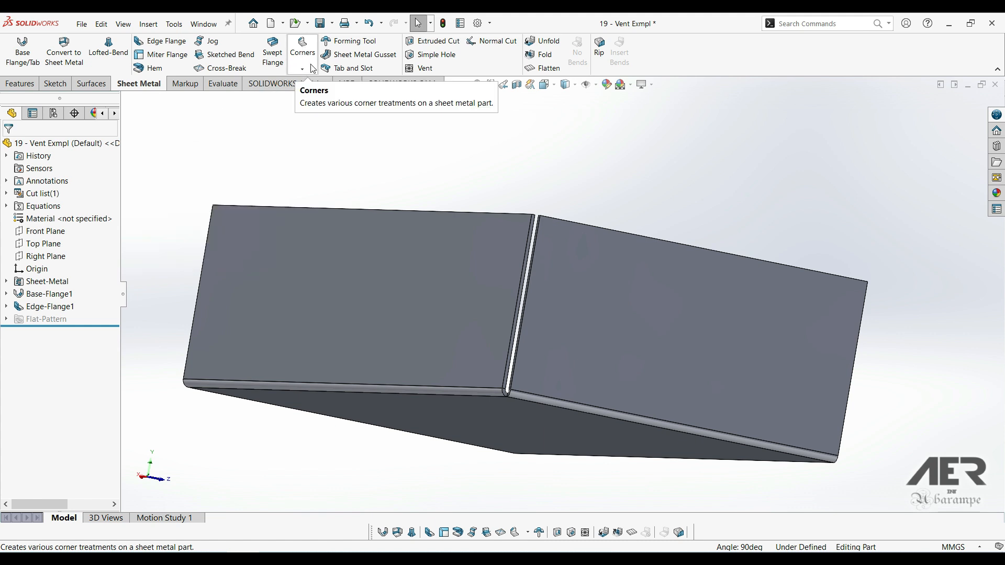
Step: Join two adjacent walls with a closed corner, overlap type and 0.10 mm gap
click(311, 68)
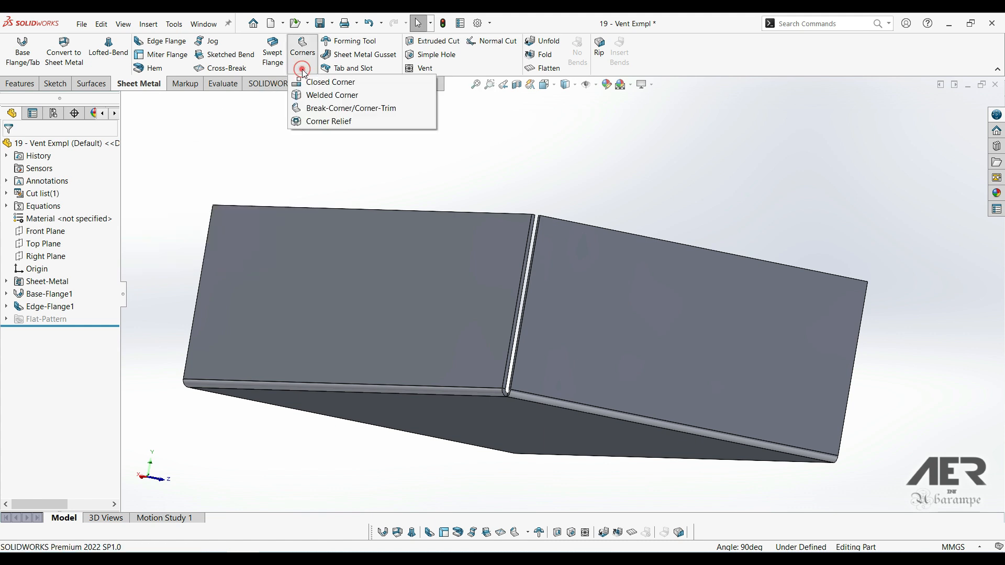
mouse_move(328, 82)
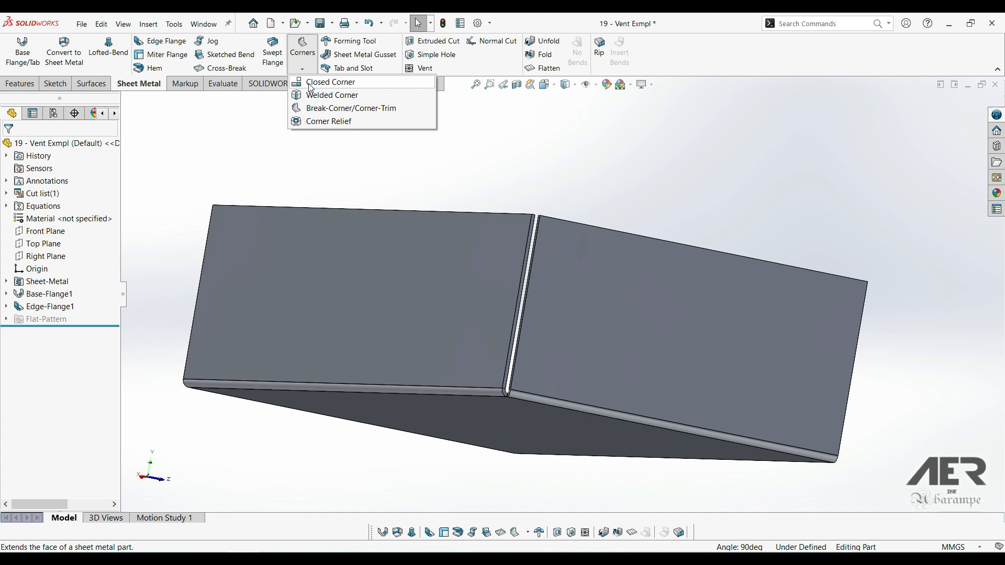
click(331, 82)
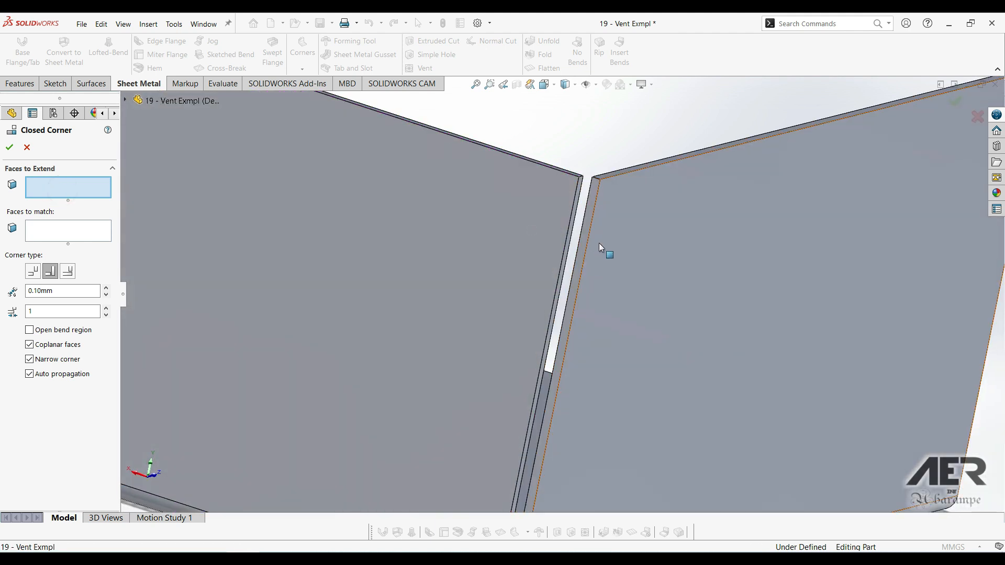
mouse_move(585, 197)
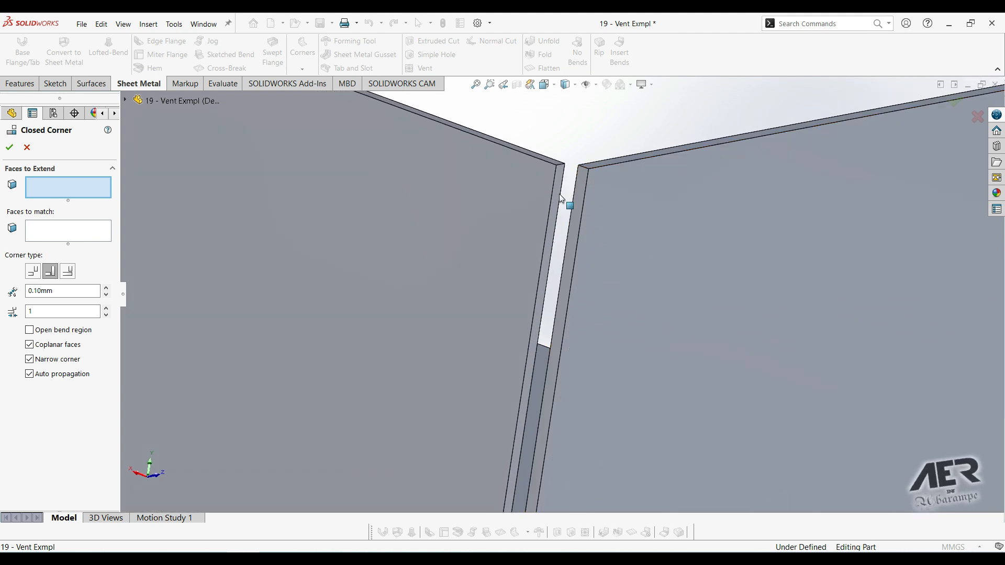
mouse_move(577, 211)
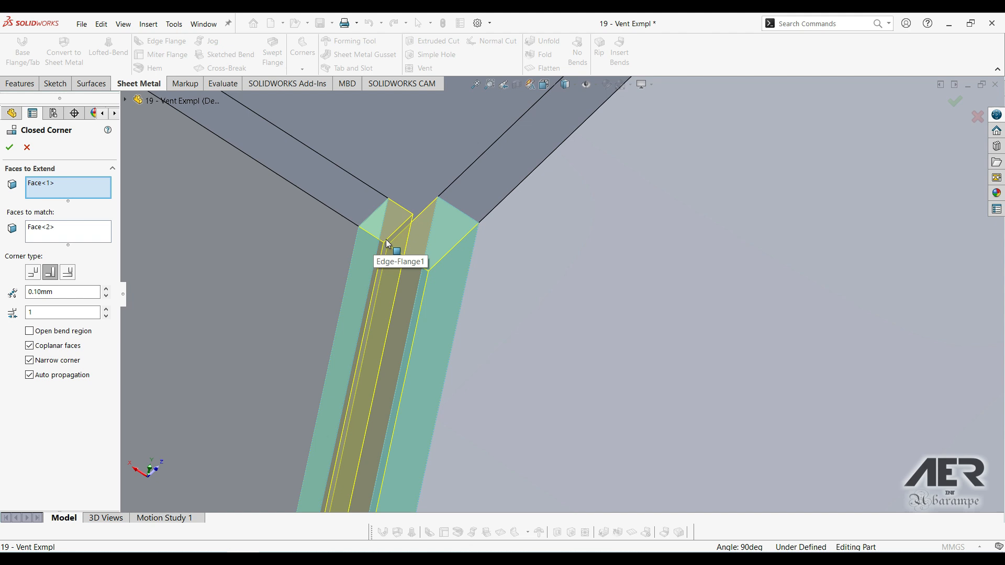
mouse_move(437, 267)
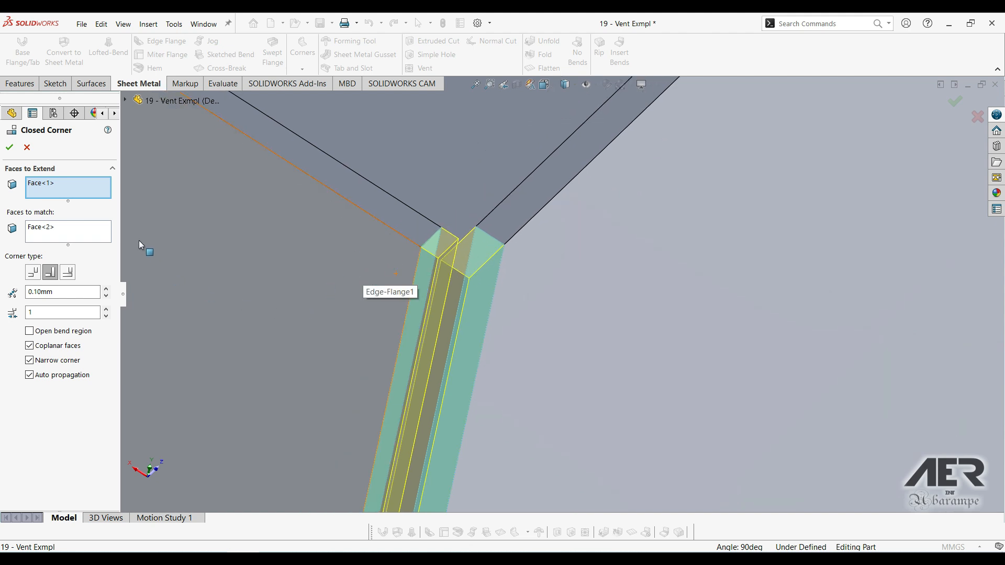
mouse_move(62, 235)
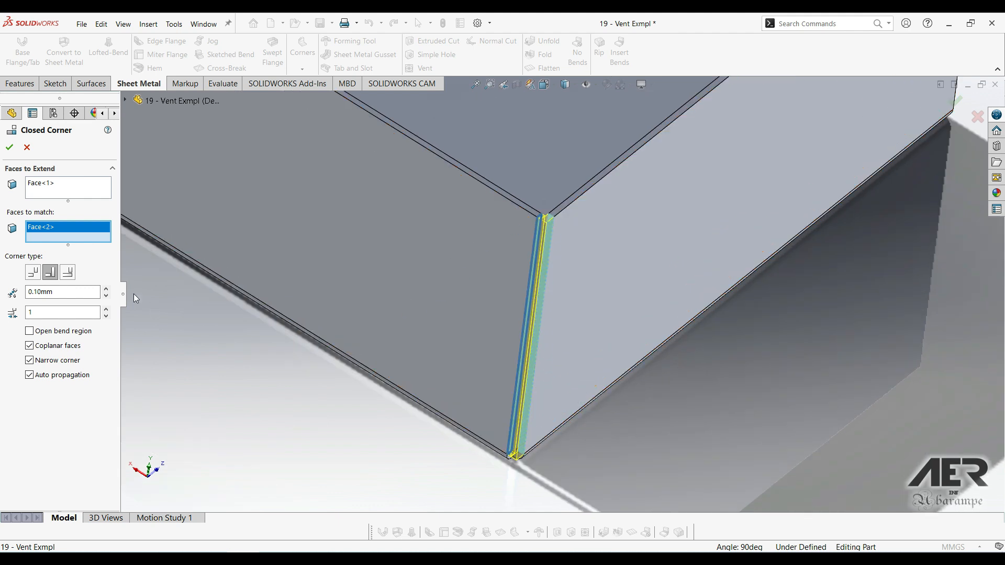
click(9, 147)
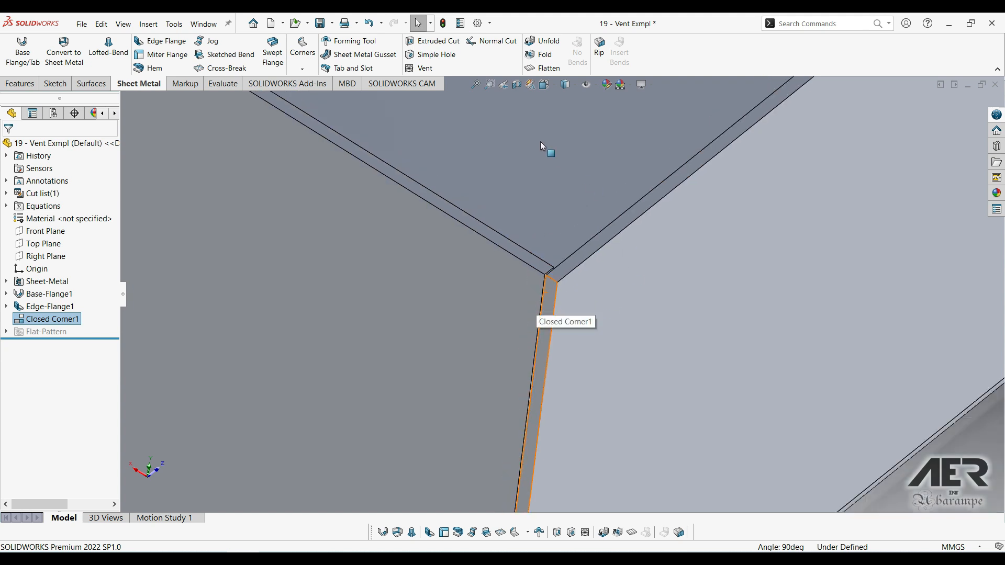
Step: Flatten the part to inspect the closed corner, then unflatten it
click(548, 68)
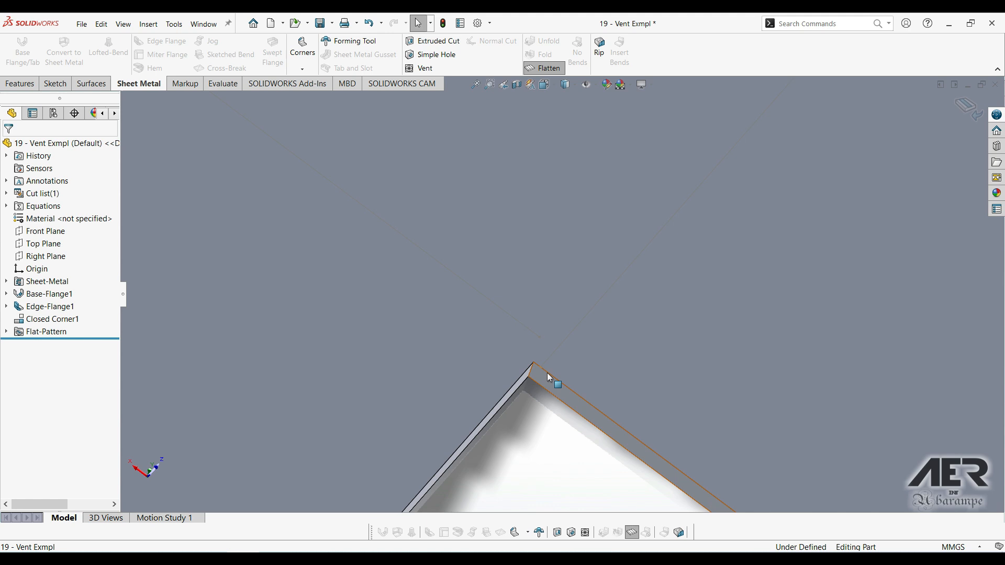
click(549, 68)
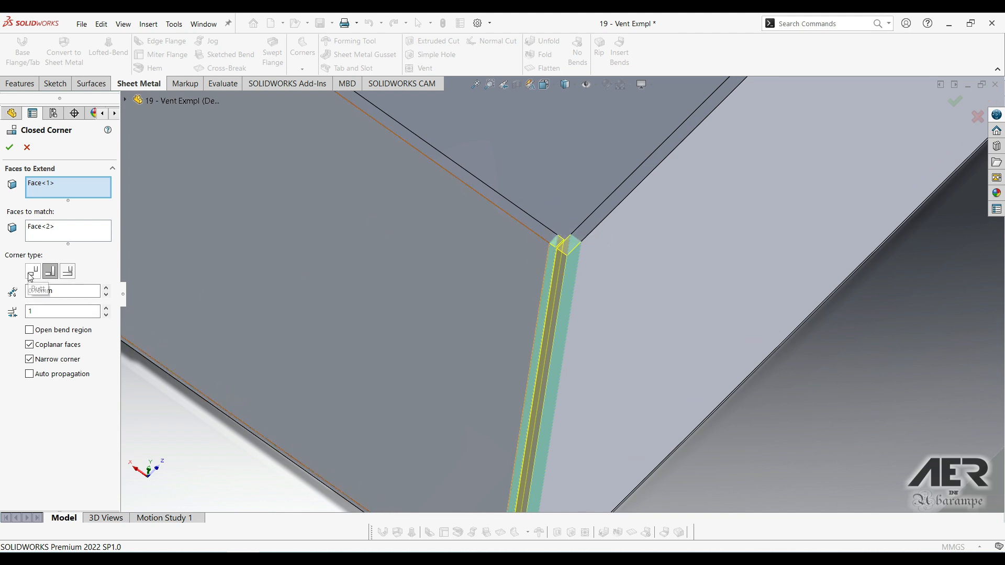
Step: Try the corner types, settling on underlap, with 0.20 mm gap and overlap ratio 1
click(32, 271)
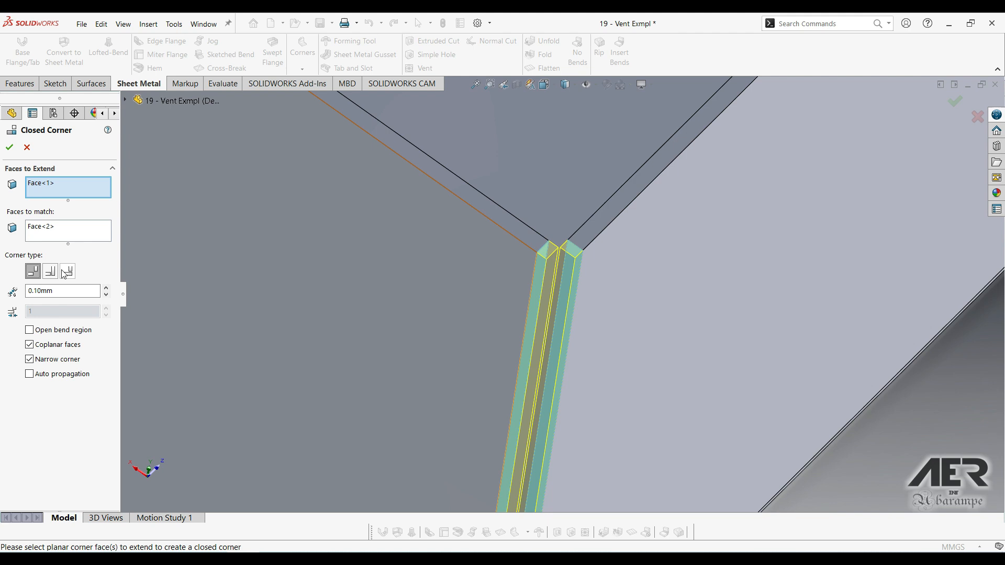
click(49, 271)
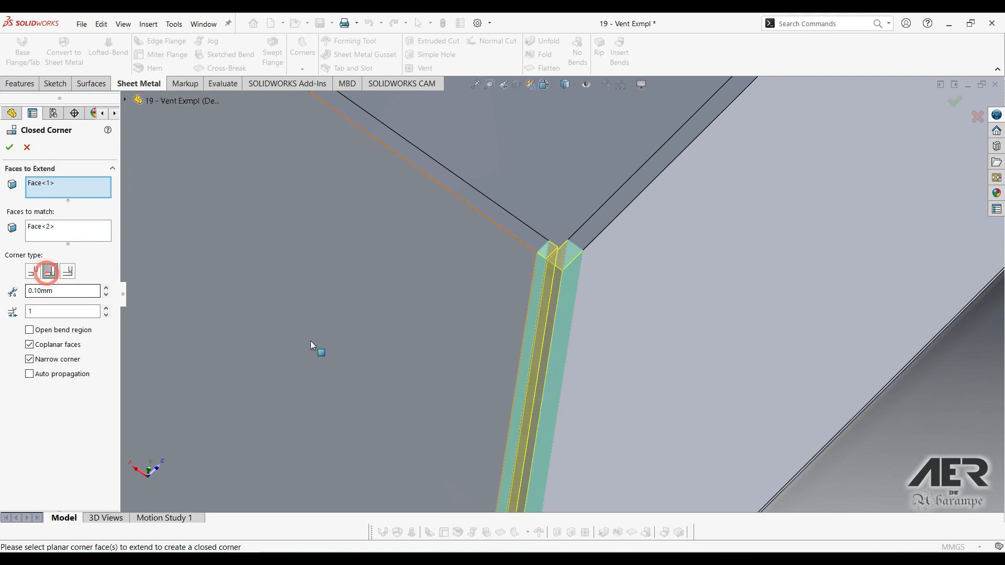
click(50, 271)
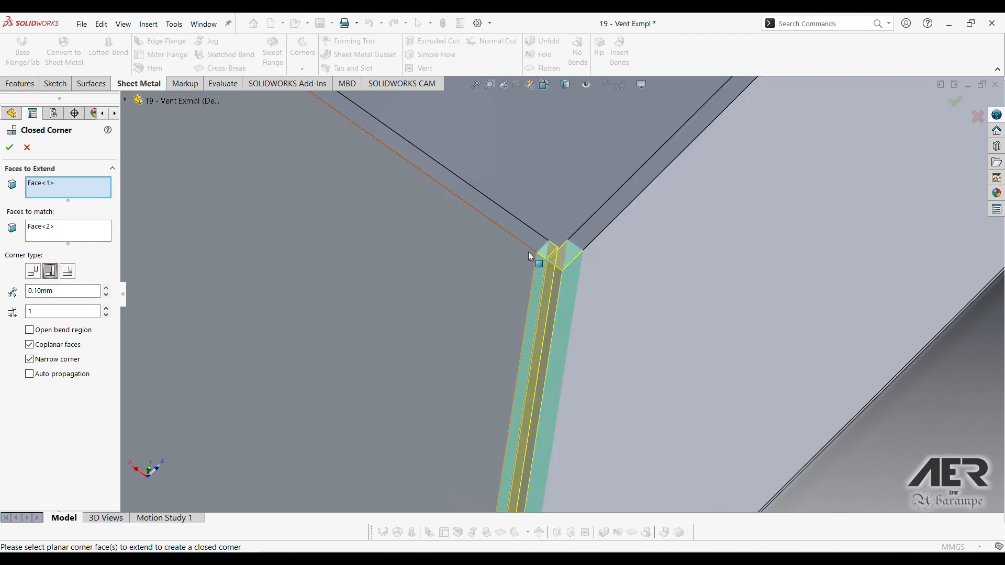
click(66, 270)
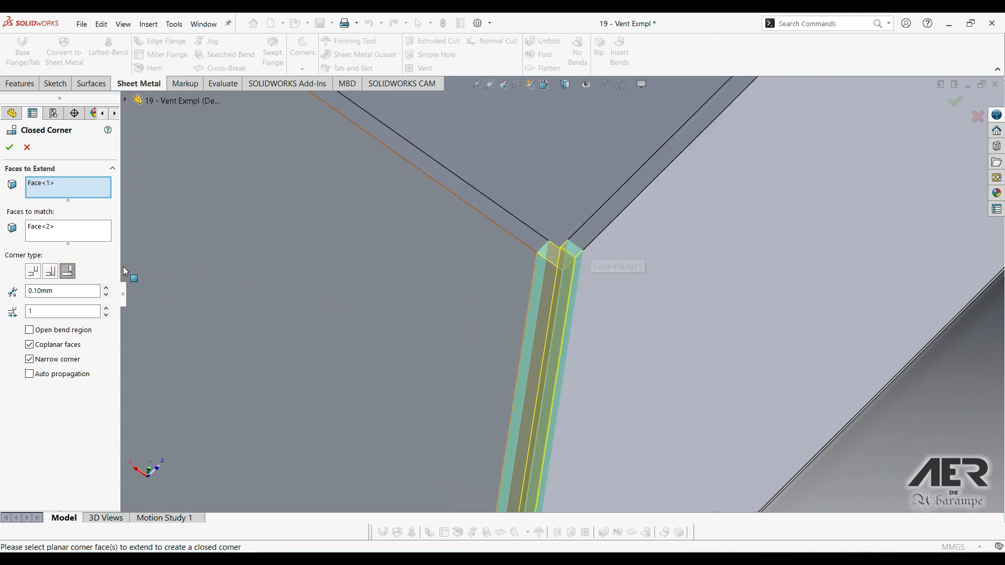
click(58, 290)
text(0.2)
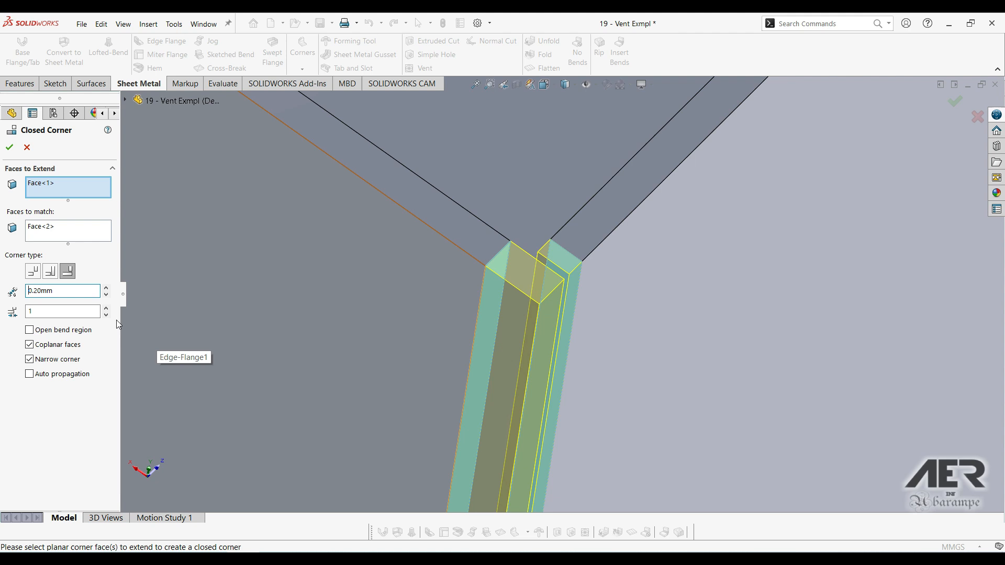
mouse_move(60, 314)
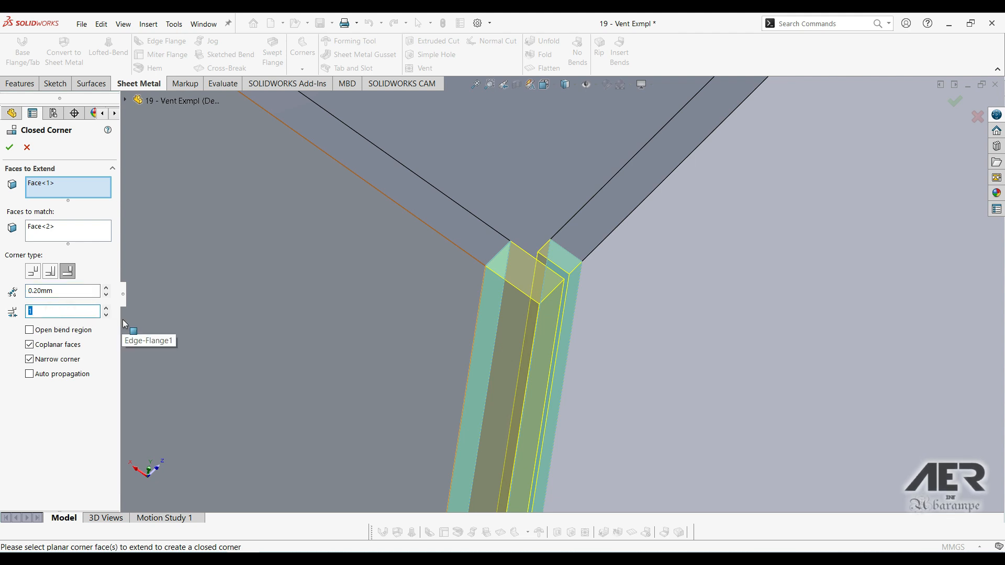
text(2)
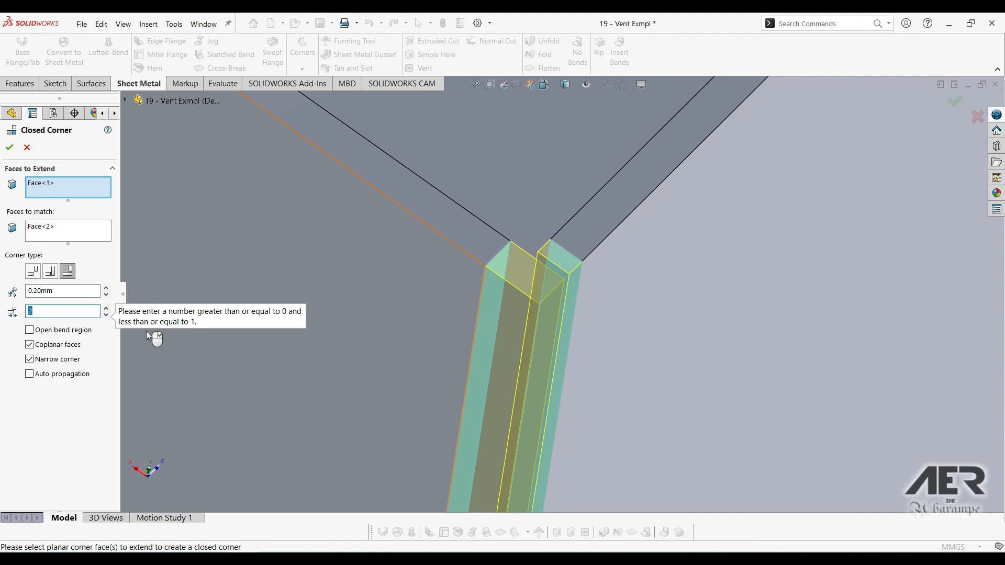
click(57, 311)
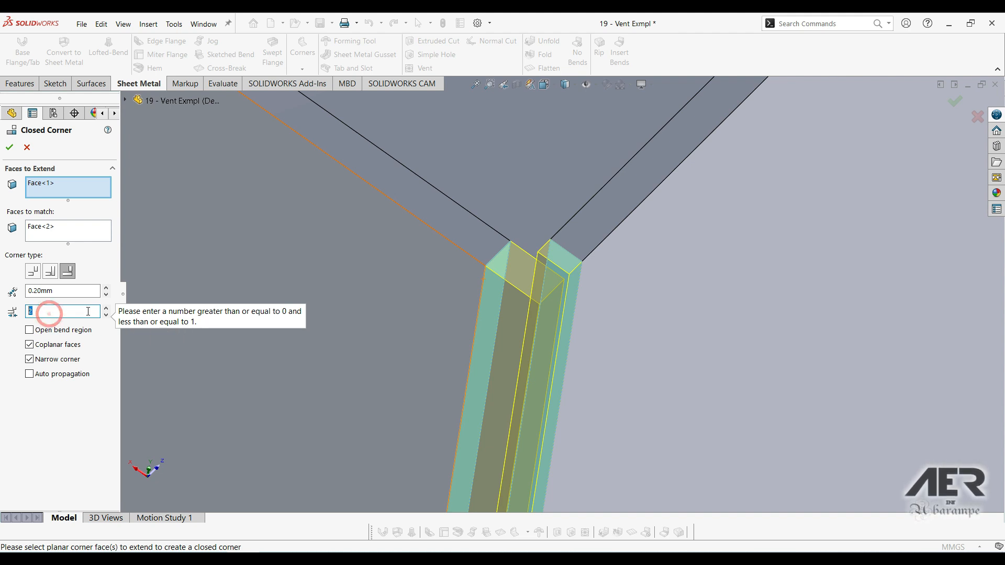
text(1)
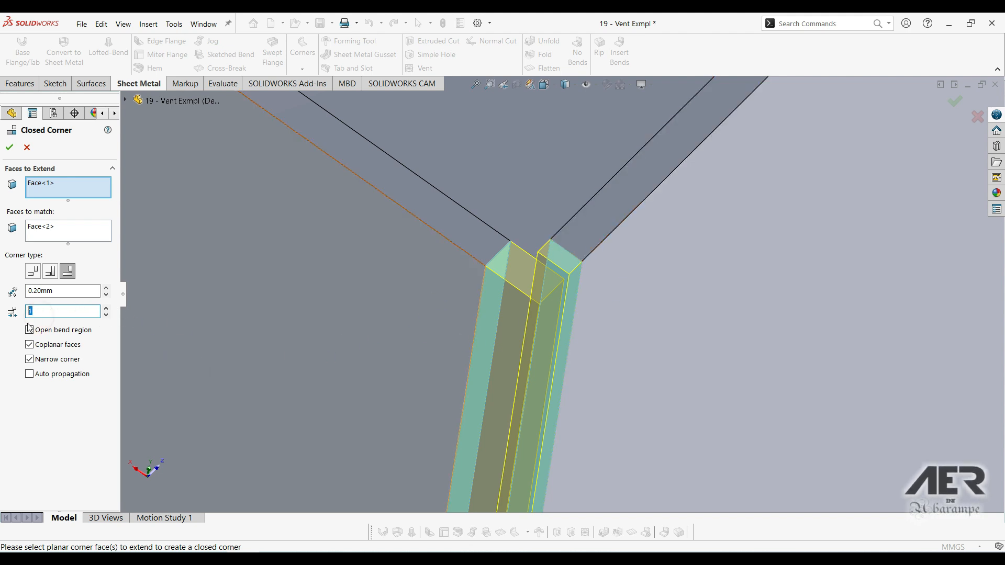
text(0.5)
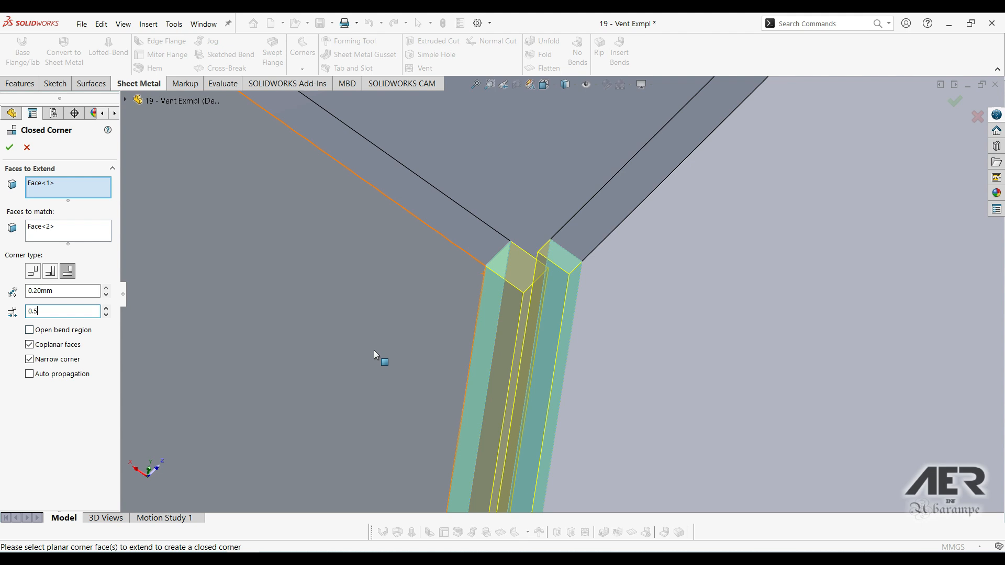
mouse_move(494, 302)
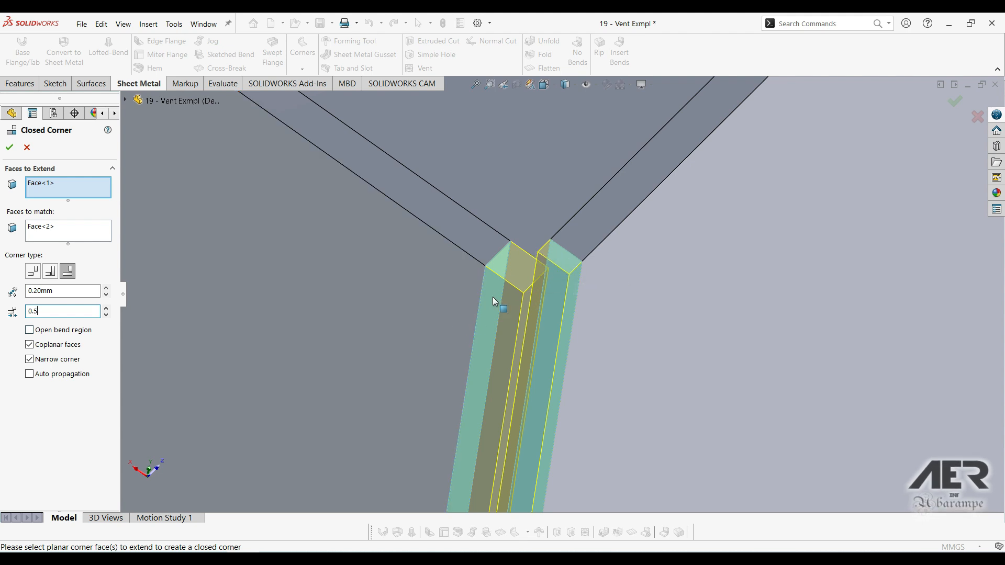
click(61, 311)
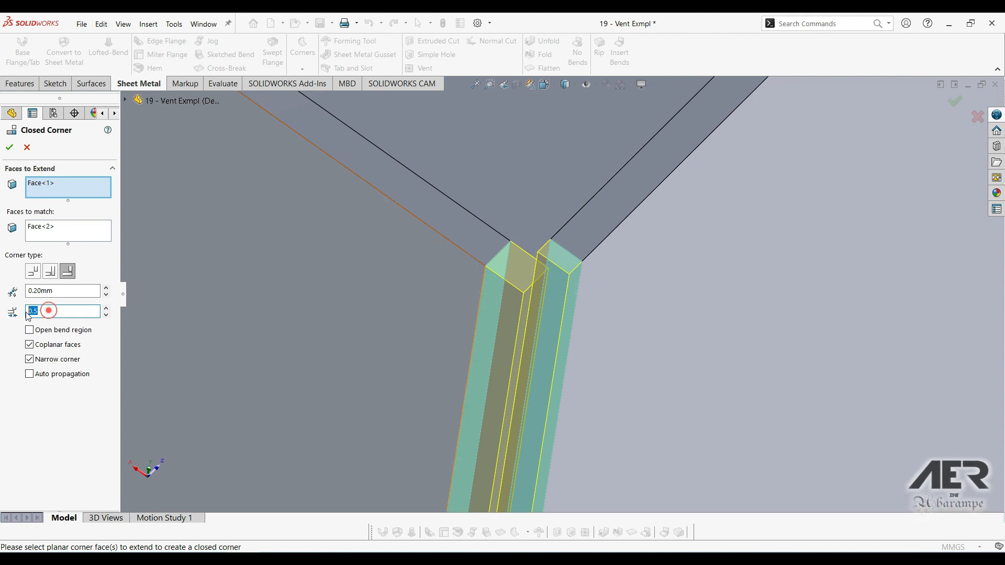
text(1)
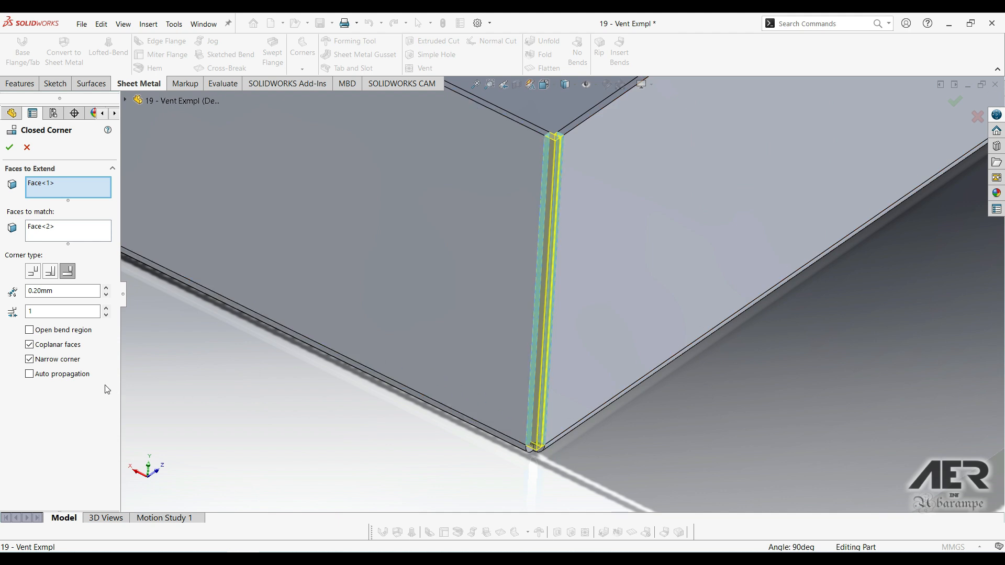
Step: Apply with Open bend region on, then re-edit Closed Corner1 to turn it off
click(29, 329)
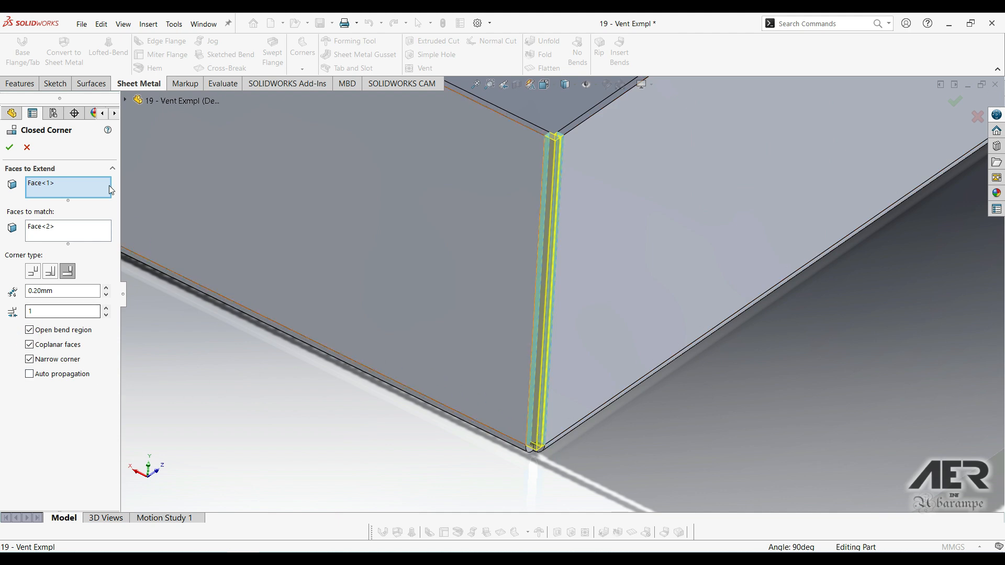
click(9, 147)
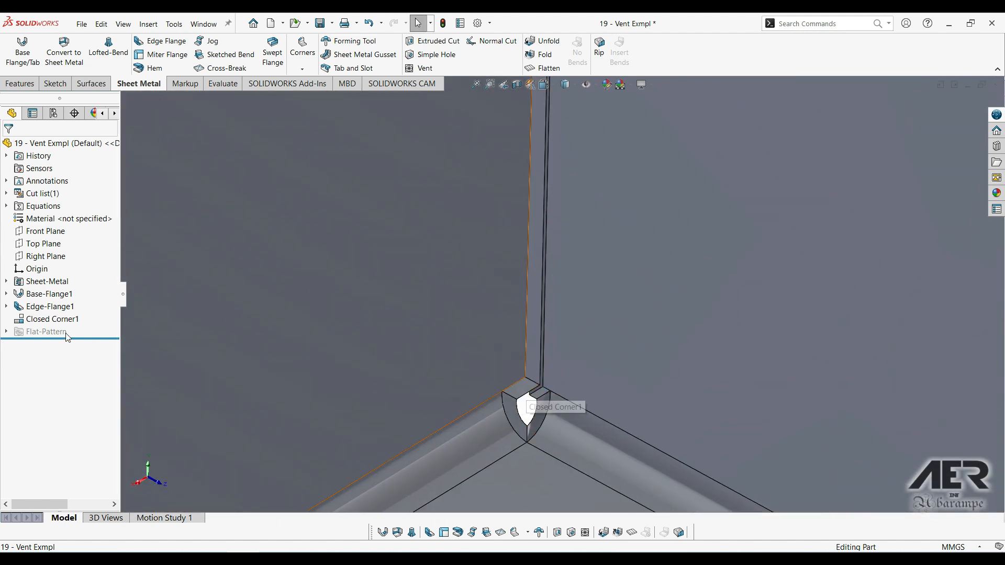
double_click(52, 319)
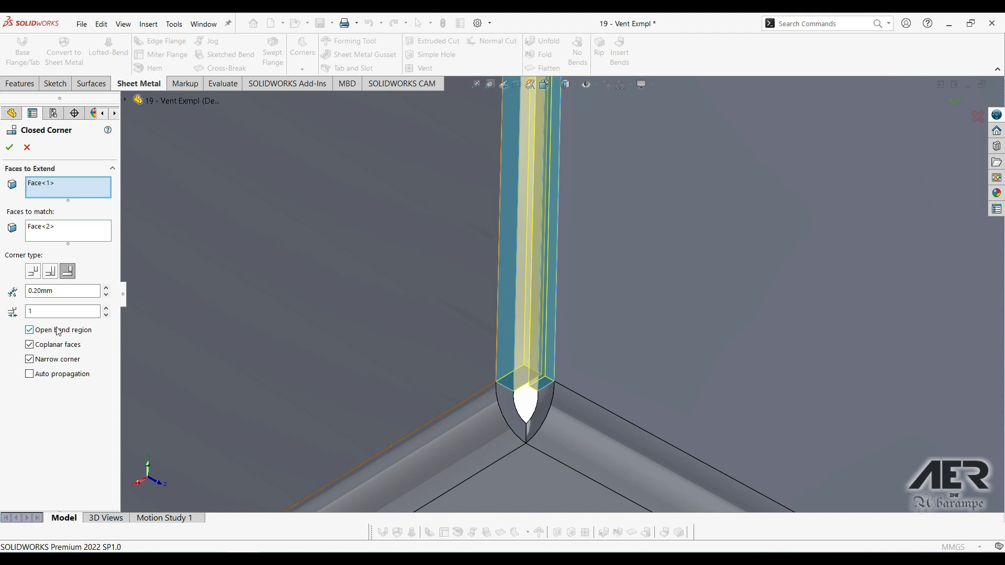
click(29, 330)
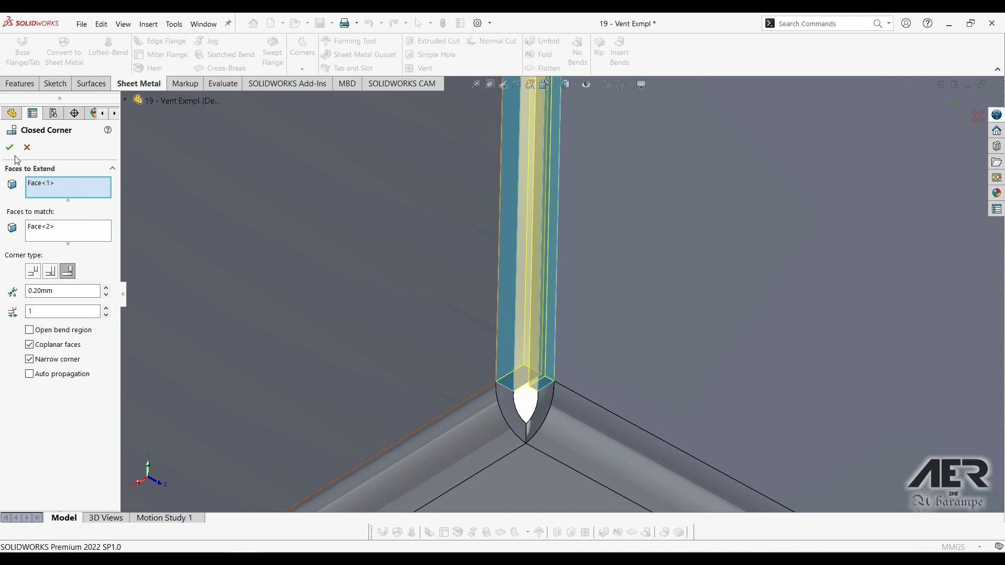
click(9, 148)
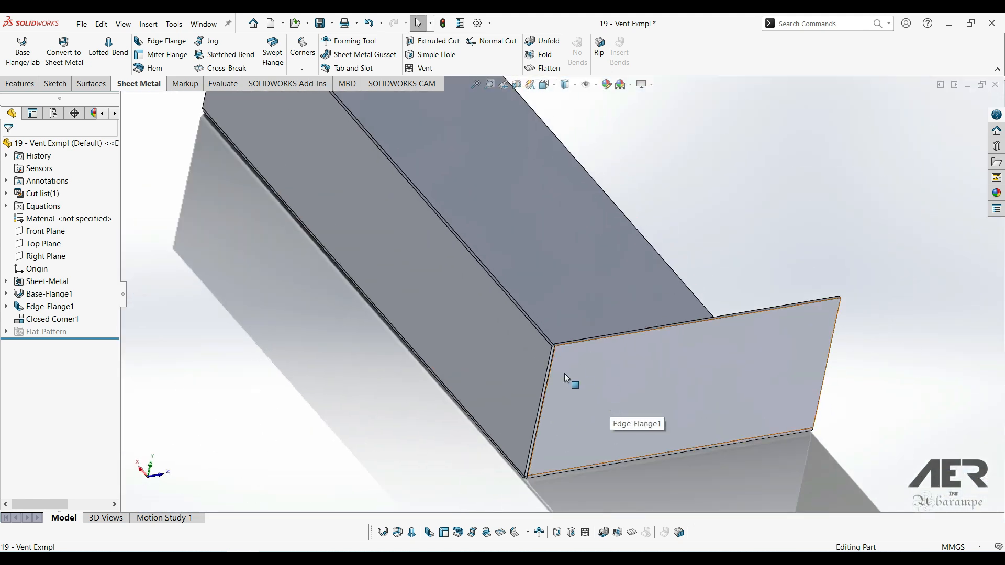
Step: Reopen Closed Corner1 with Edit Feature to review its settings, then close it
click(51, 318)
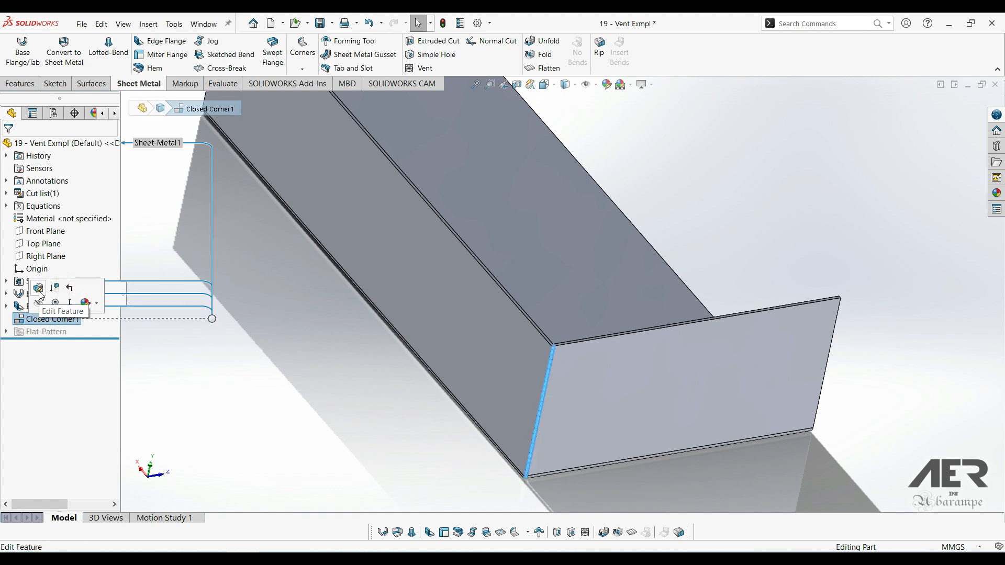
click(38, 288)
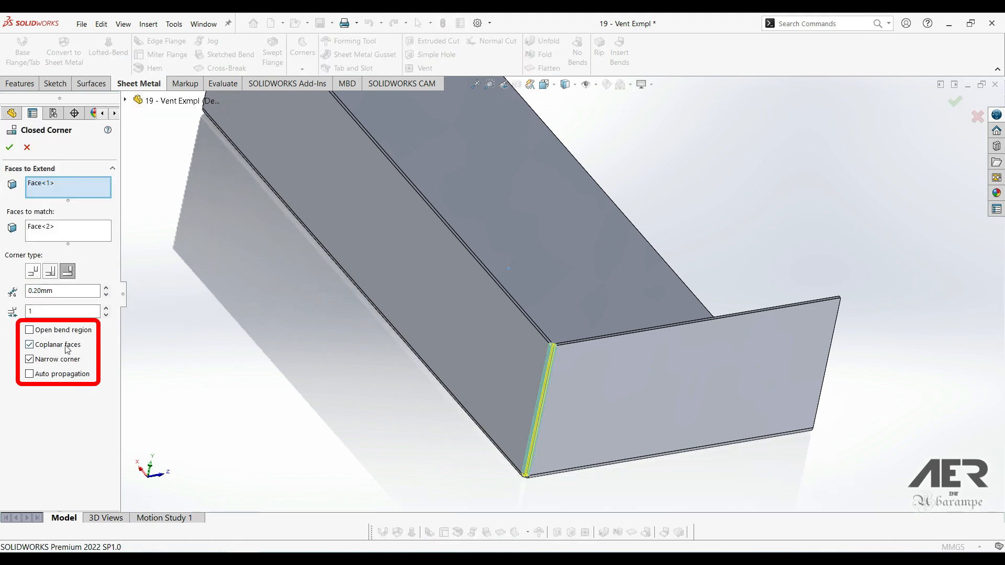
mouse_move(58, 344)
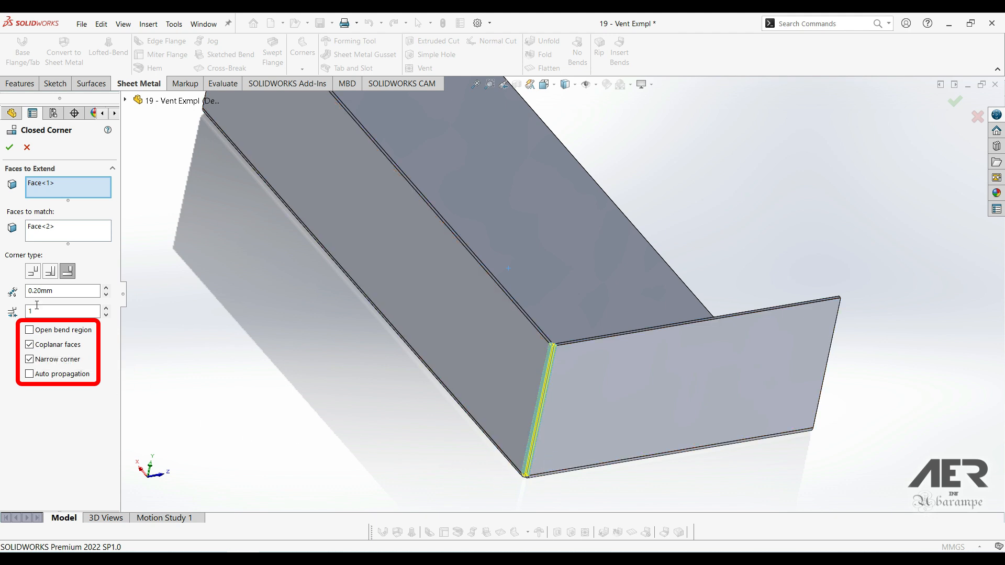
click(9, 147)
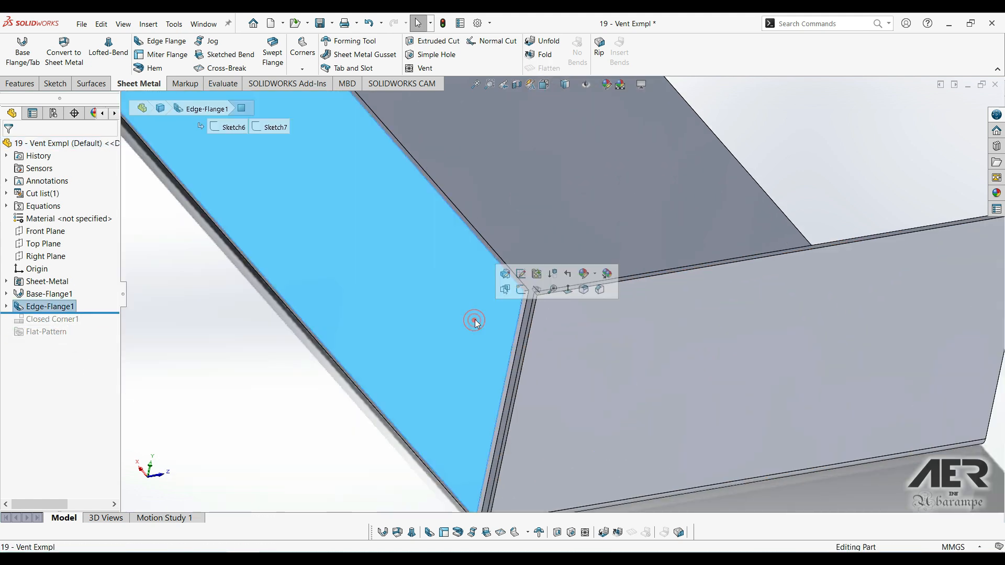
Step: Sketch a circle on the flange corner edge and cut-extrude it blind to depth 1
click(505, 274)
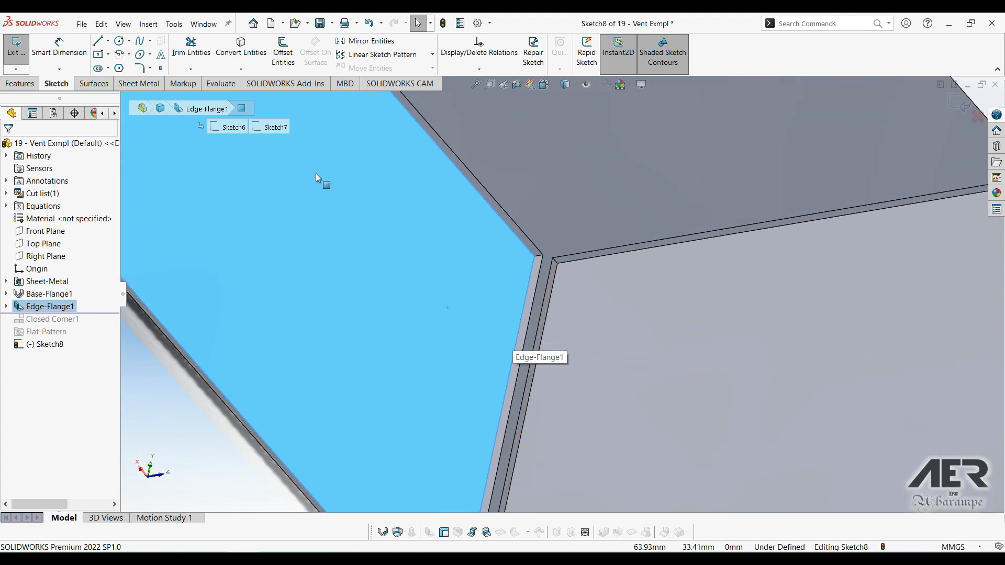
click(96, 40)
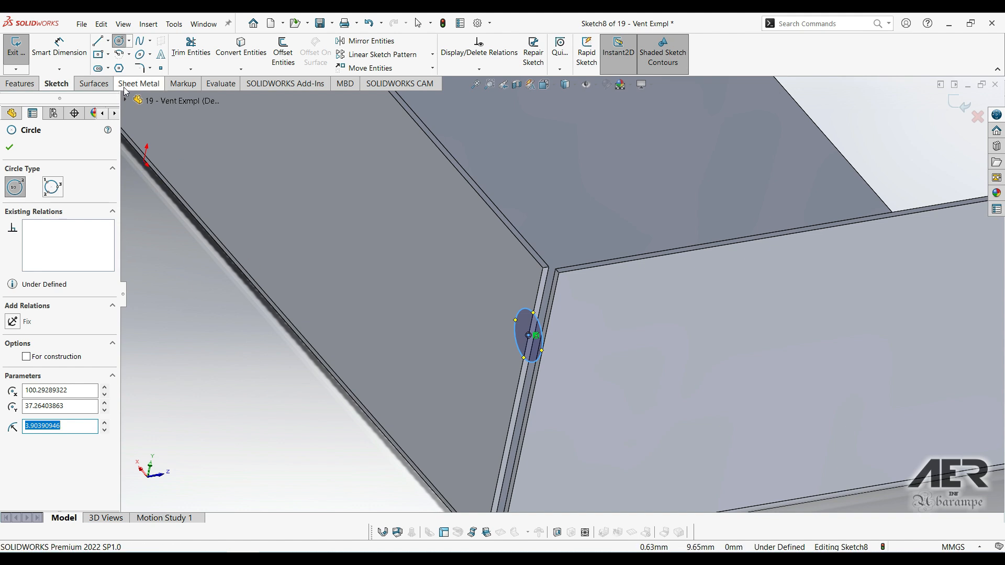
click(437, 40)
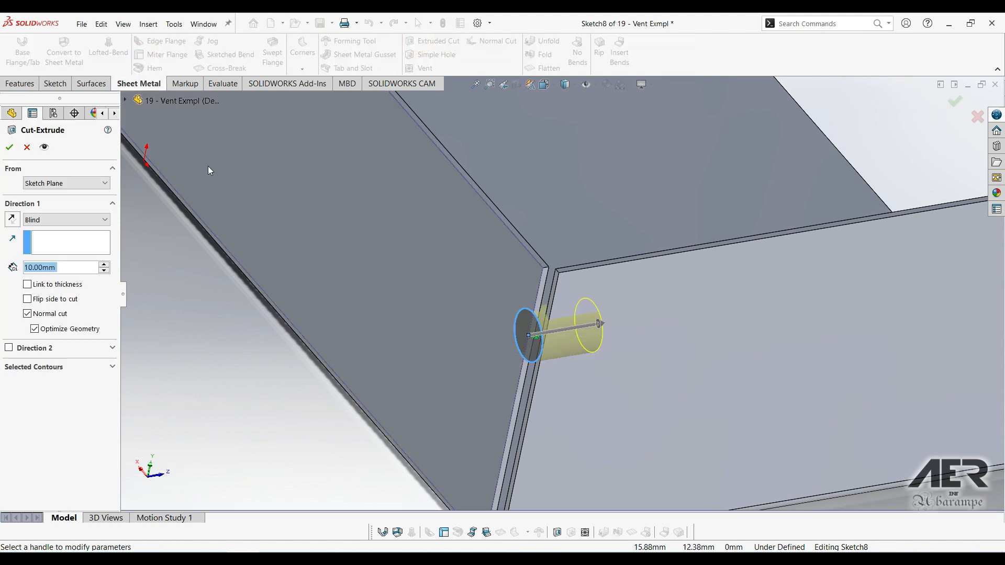
text(1)
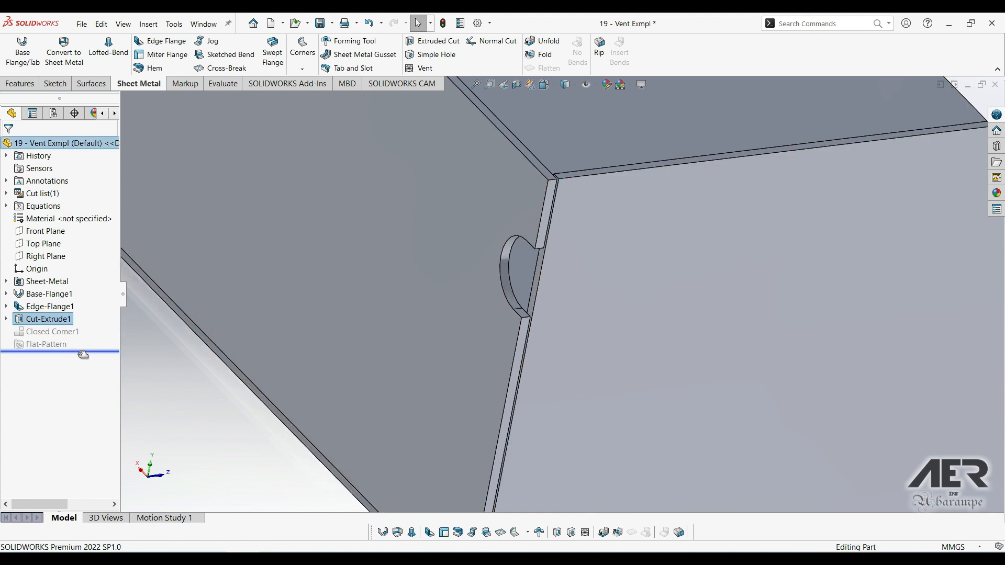
Step: Roll forward past Closed Corner1 and edit it to enable Coplanar faces
click(54, 331)
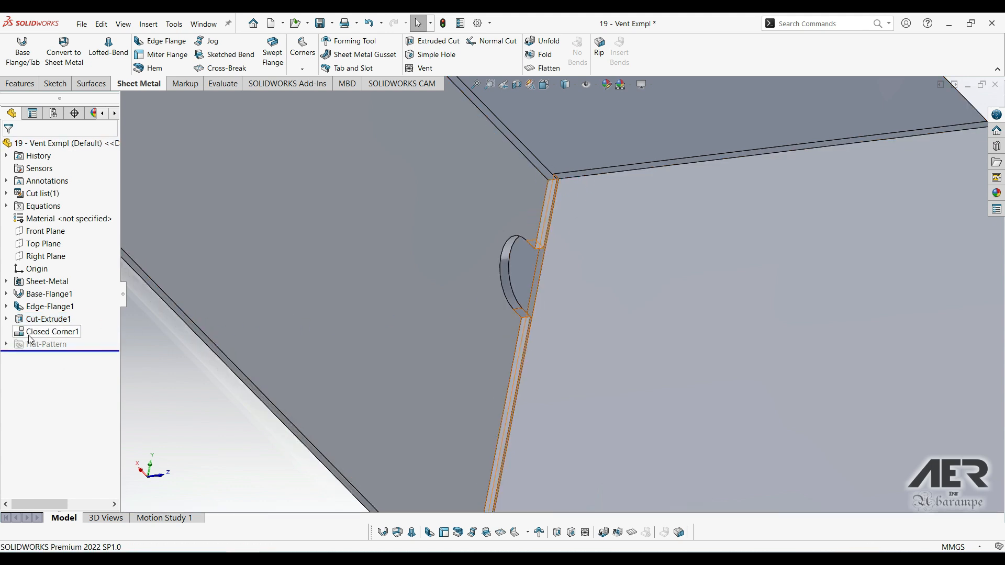
double_click(50, 331)
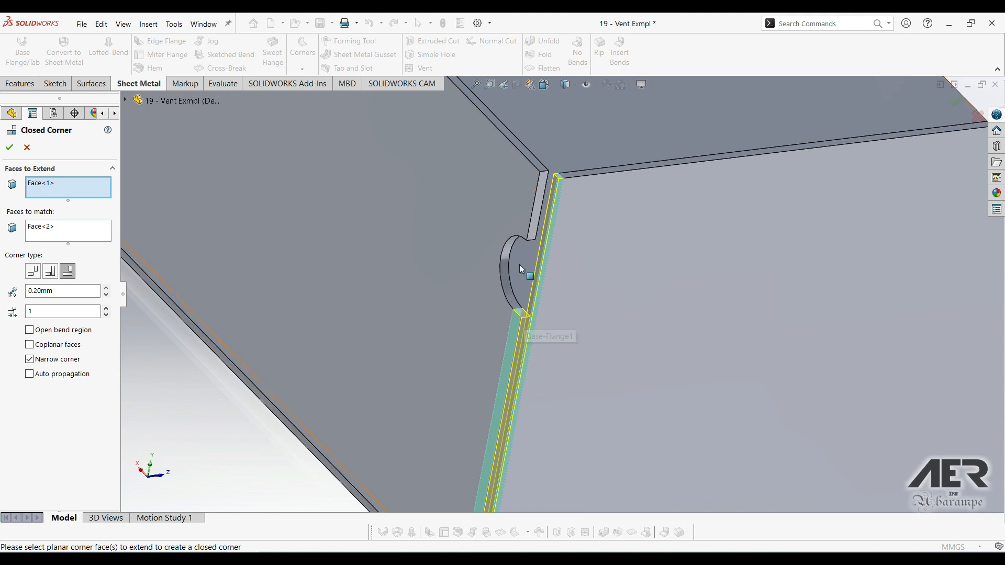
mouse_move(52, 331)
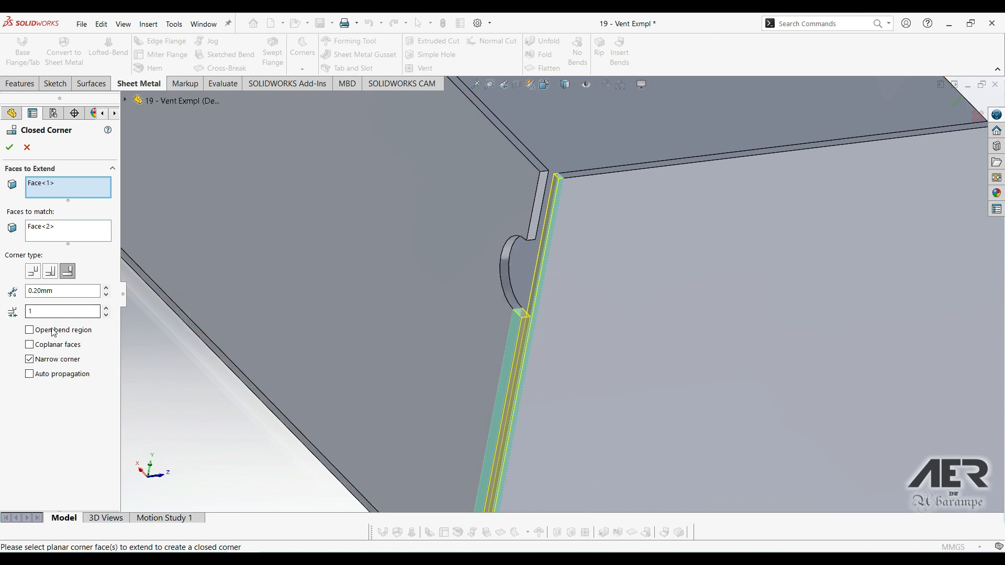
click(29, 344)
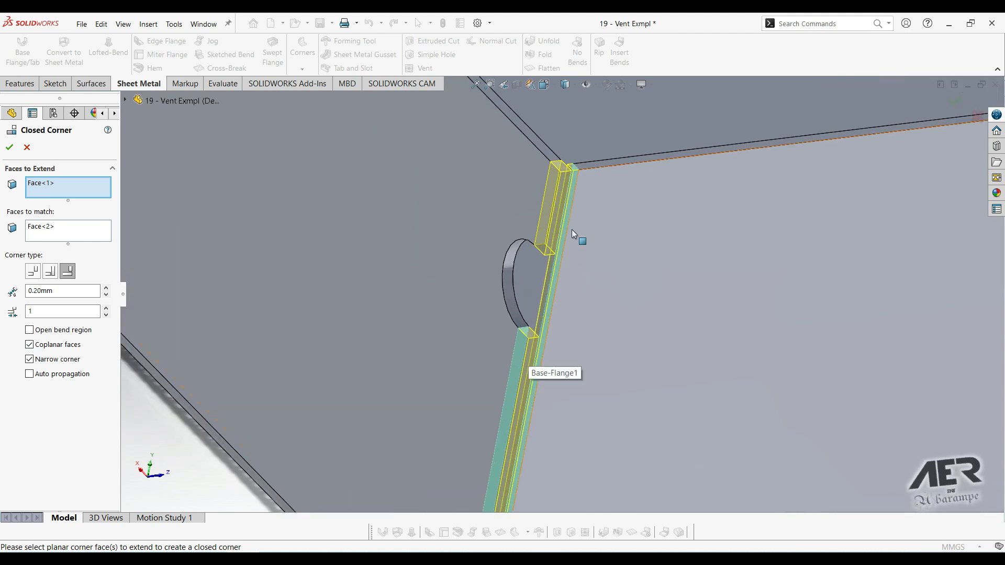
mouse_move(555, 288)
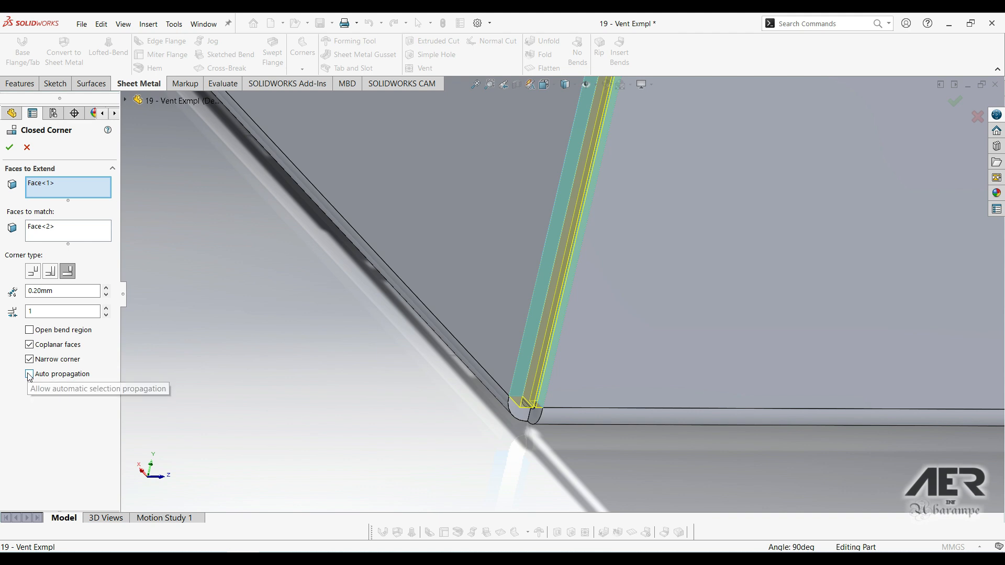
click(28, 373)
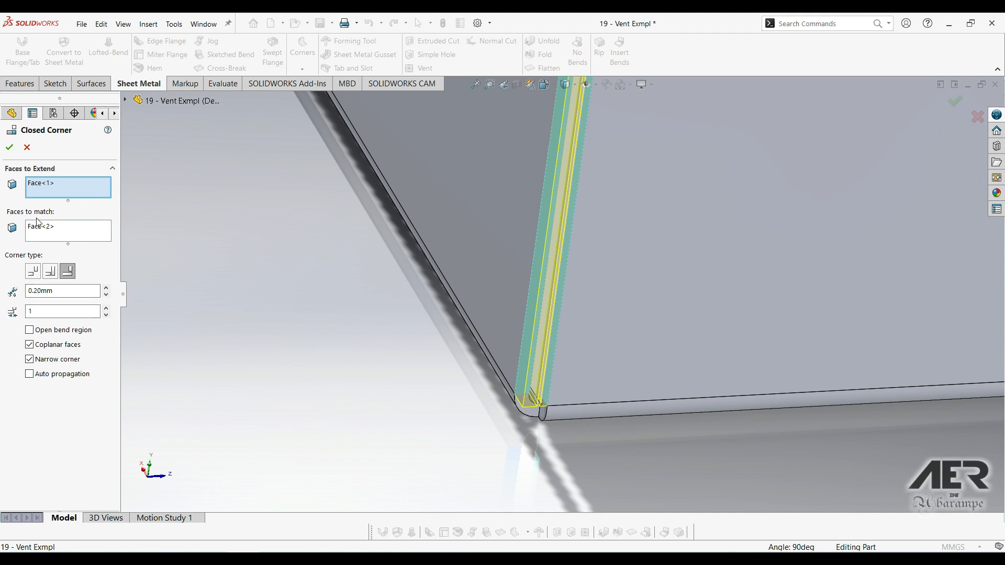
mouse_move(50, 238)
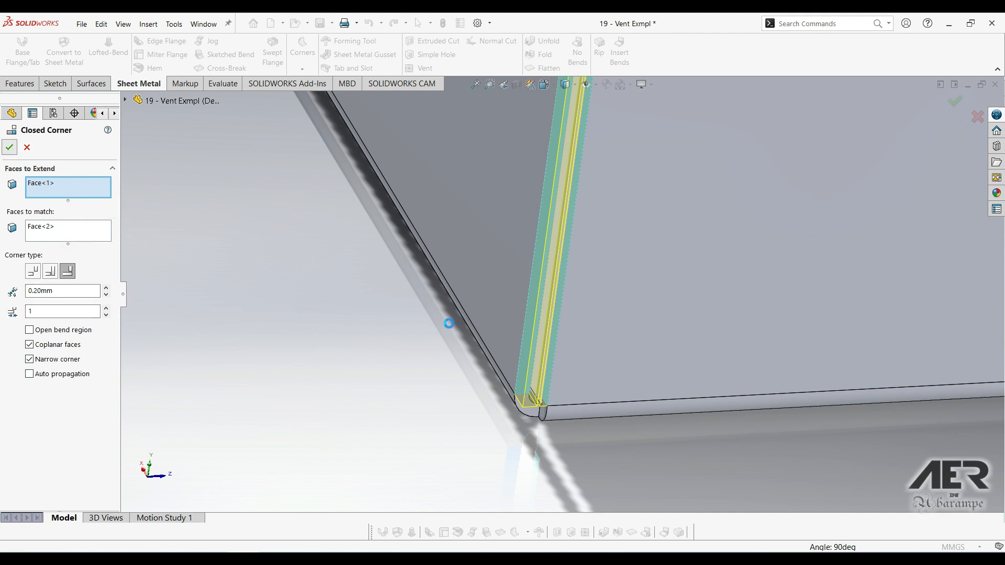
click(8, 148)
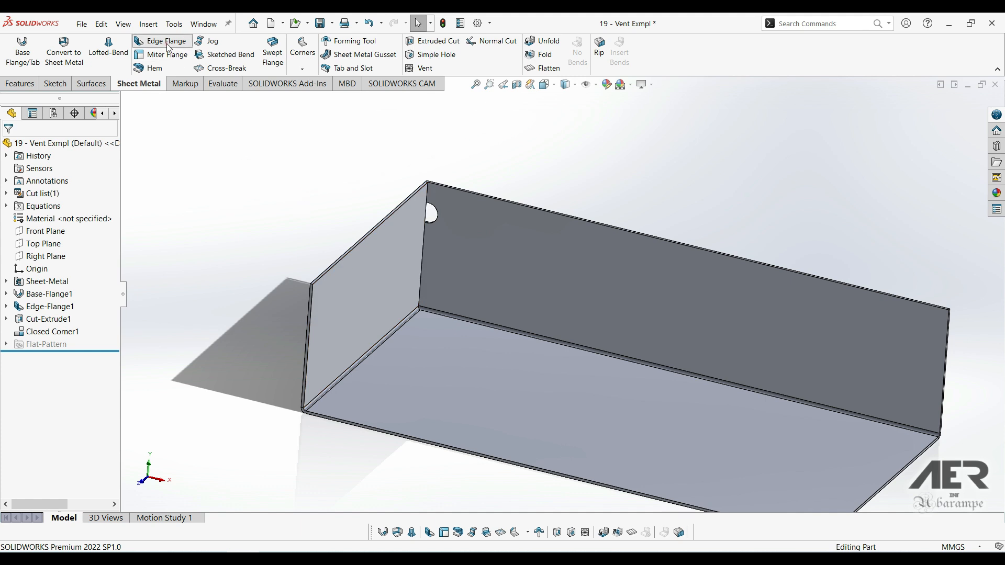
Step: Add a 46 mm edge flange on the open bottom long edge, adjusting its angle
click(162, 41)
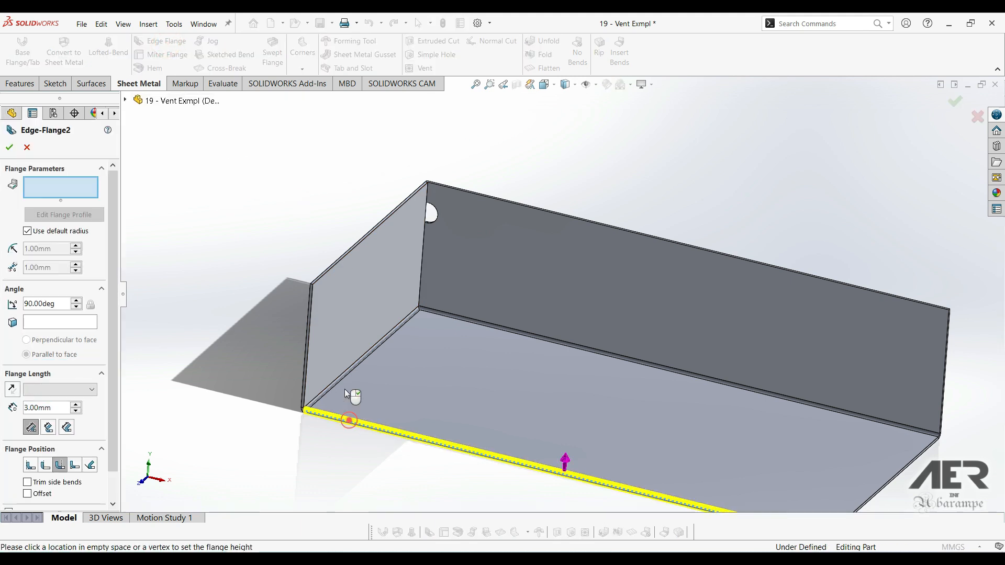
click(349, 420)
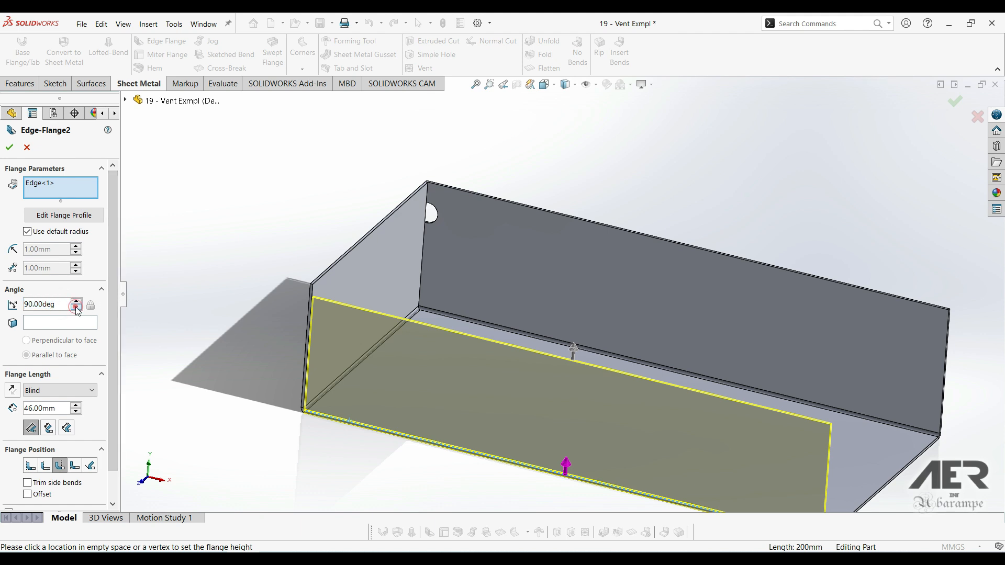
click(75, 309)
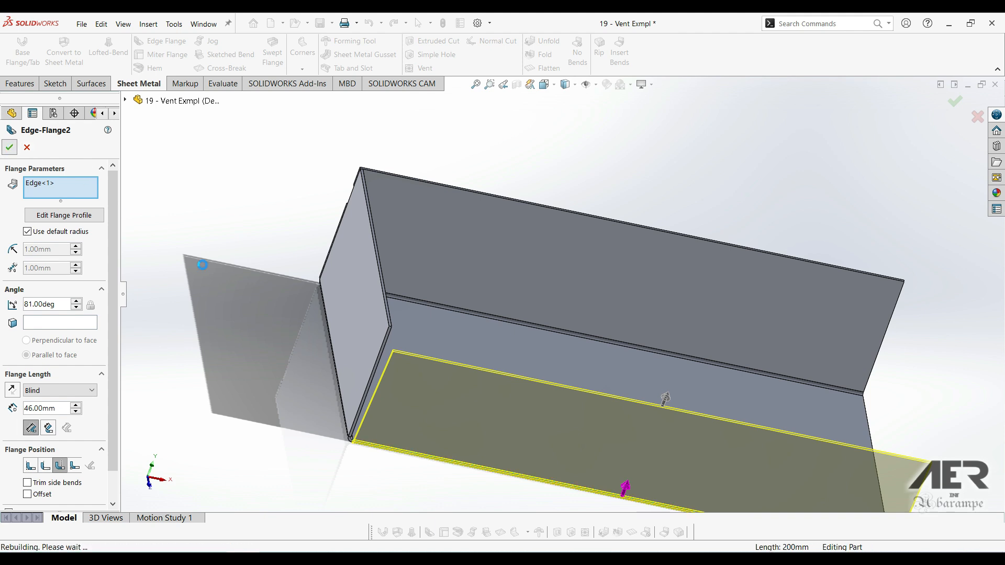
click(9, 147)
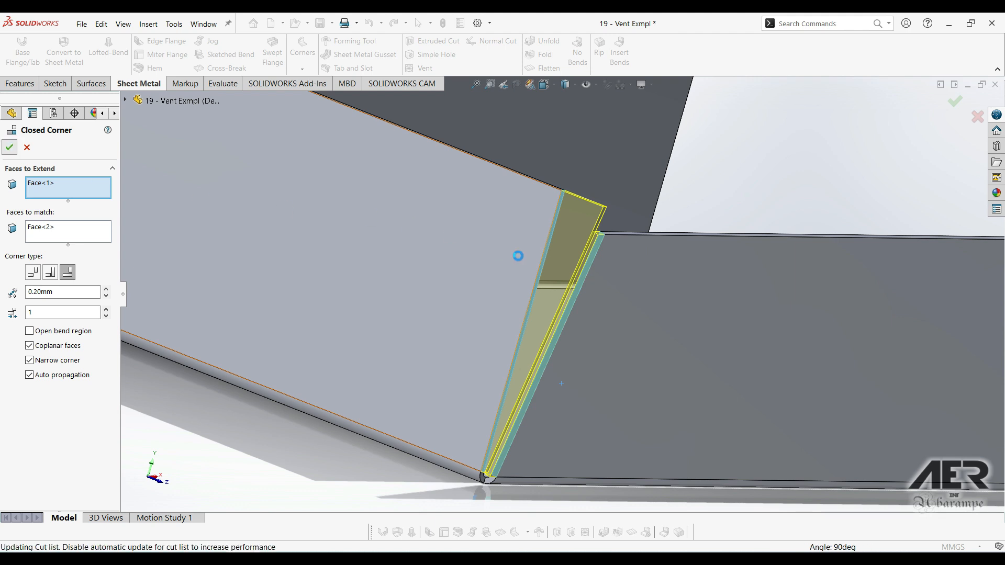
Step: Create a second closed corner at the new flange corner with Auto propagation on
click(9, 148)
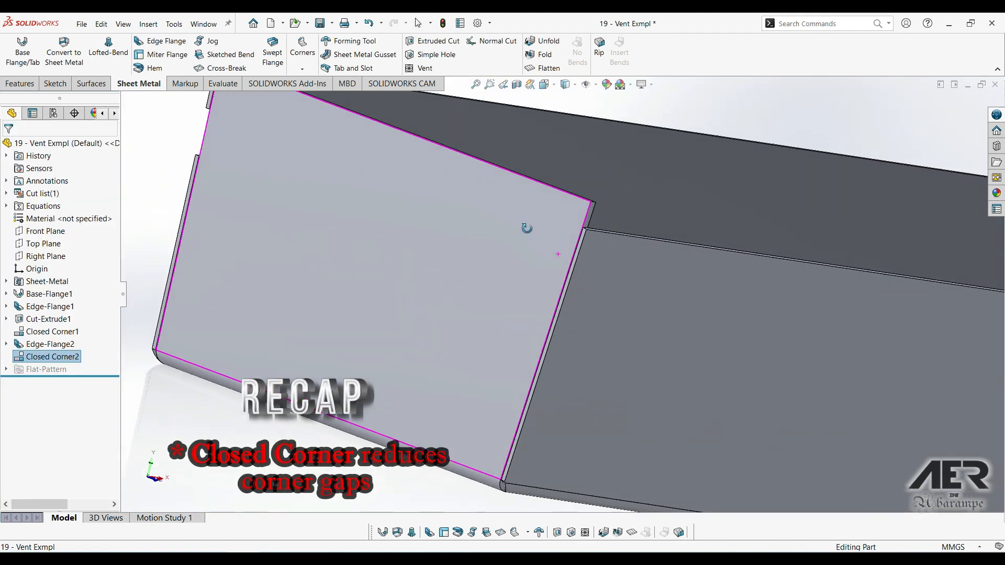